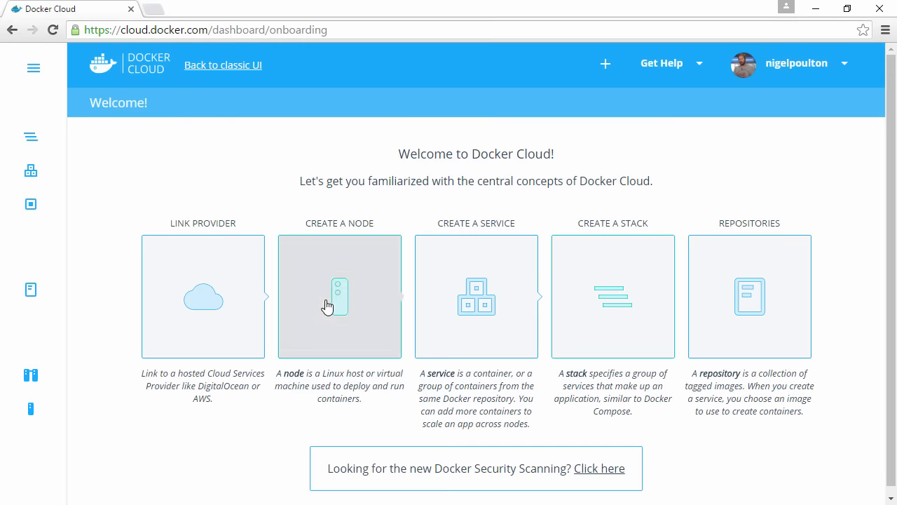
Show the Nodes list with its three terminated West Europe Azure nodes
click(339, 295)
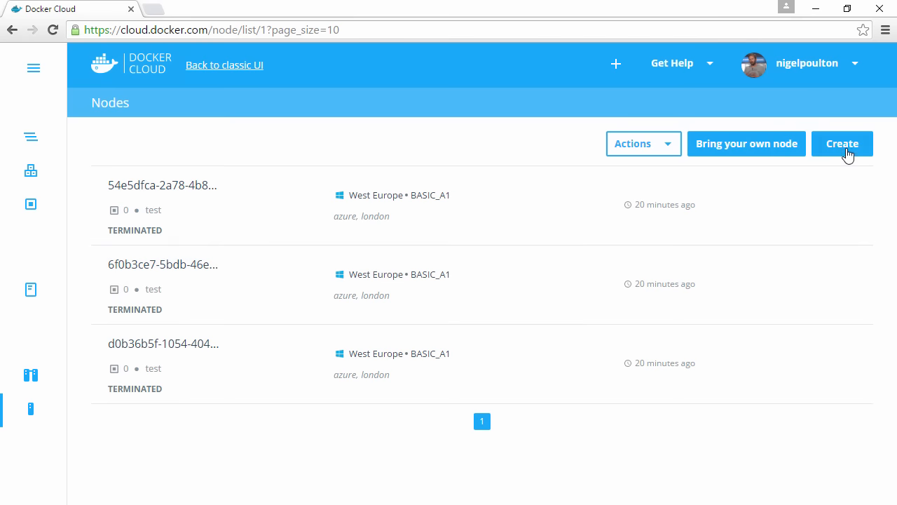
Start a node cluster named 'vote' with deploy labels azure and prod
click(842, 144)
text(a)
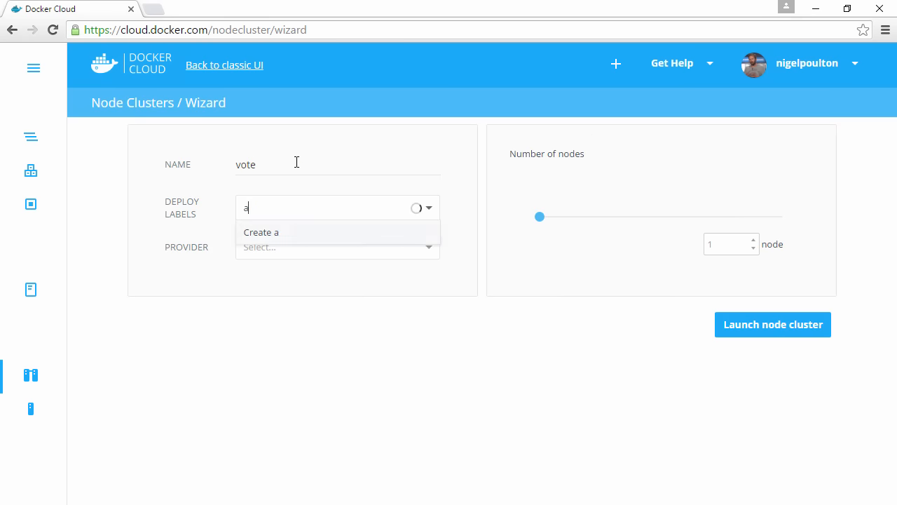
text(prod)
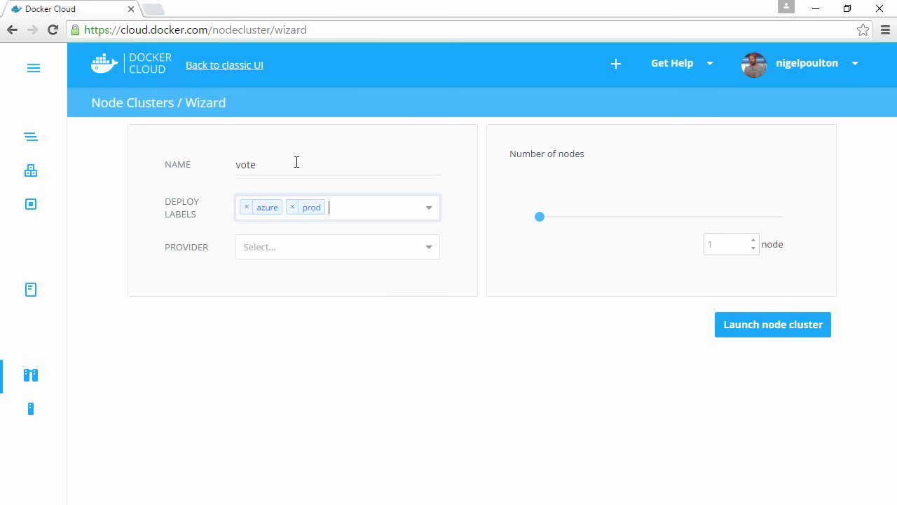
Choose Microsoft Azure, the Central US region and Basic A1 size for the cluster
click(336, 246)
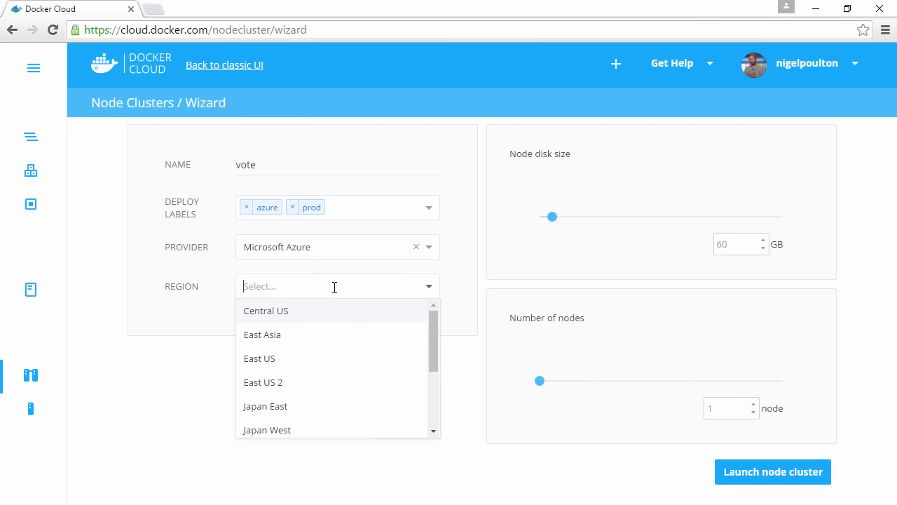
click(266, 310)
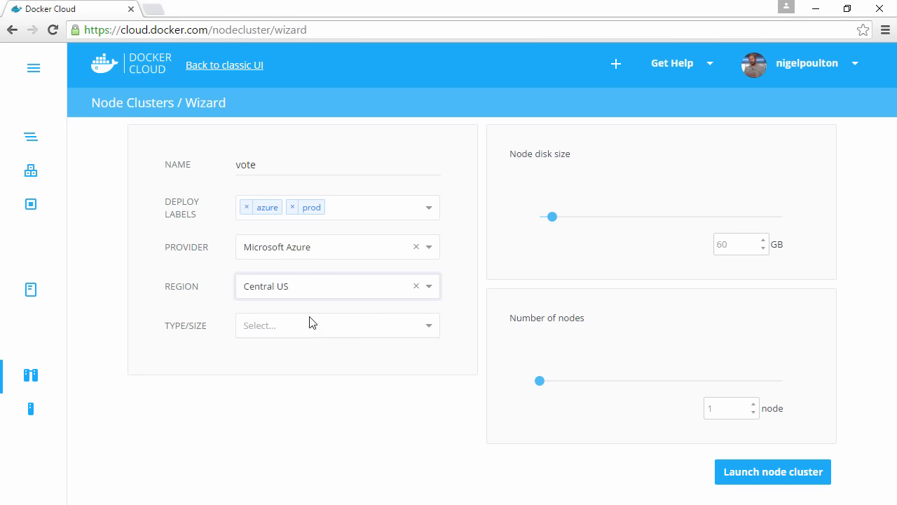
click(337, 326)
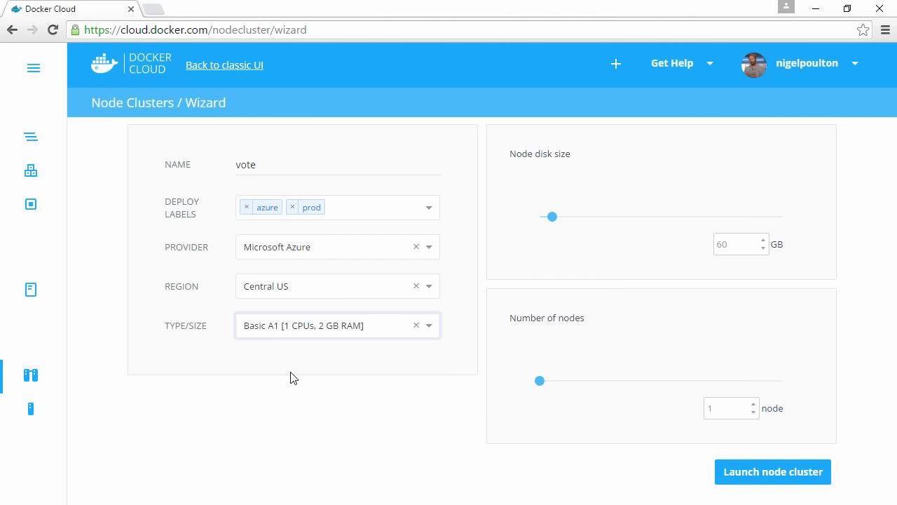
mouse_move(600, 260)
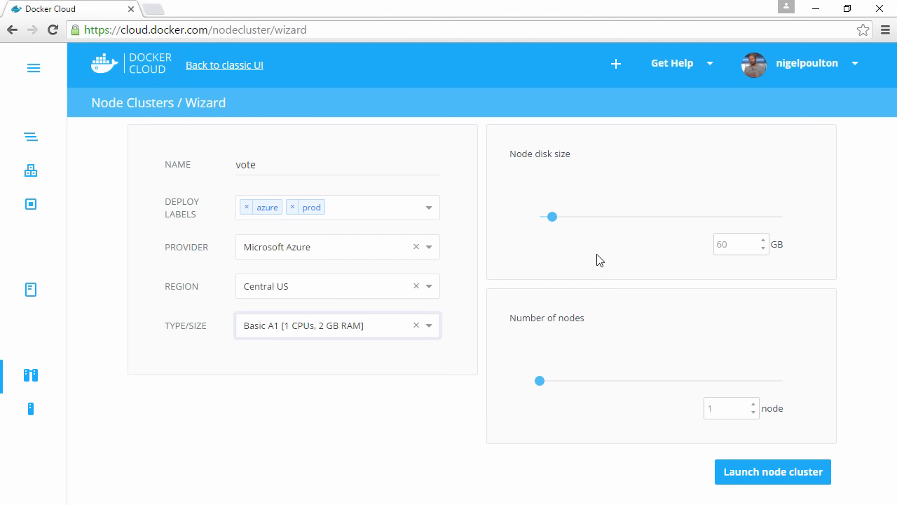
mouse_move(552, 217)
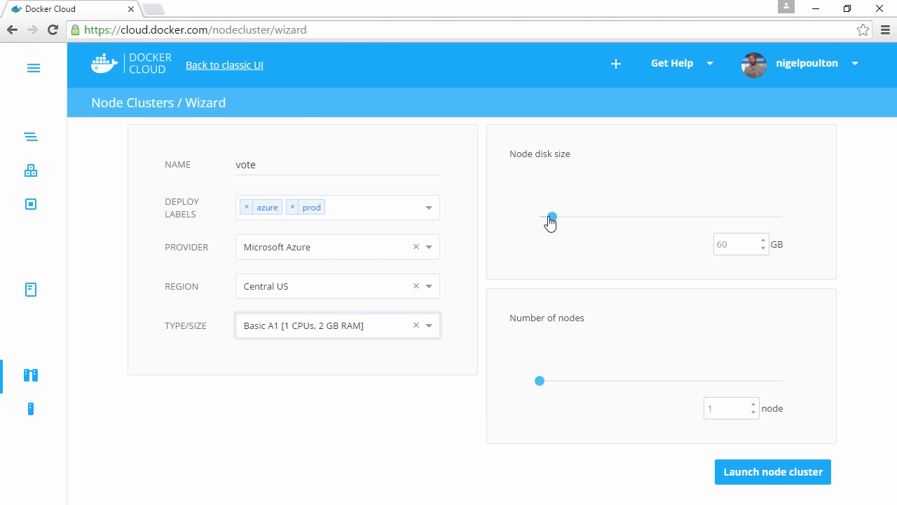
Set 10 GB node disks and three nodes, then launch the cluster
drag(552, 216, 550, 217)
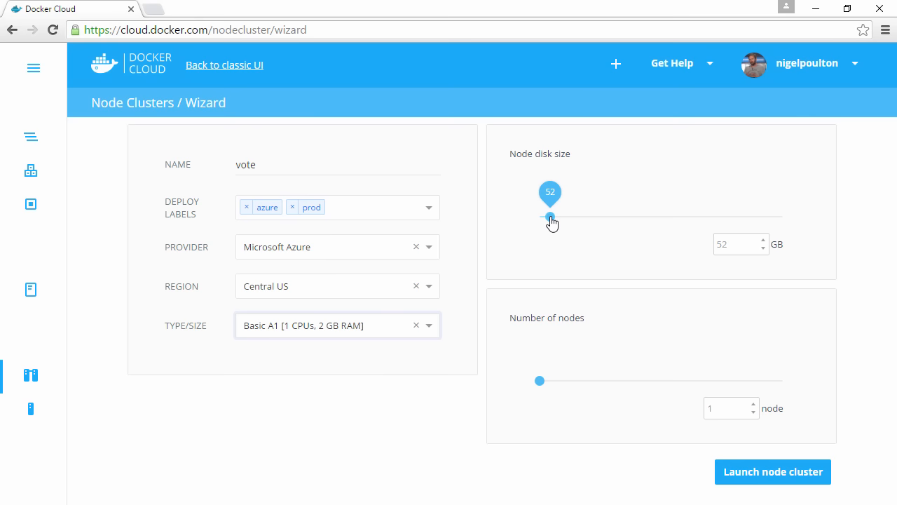
drag(550, 216, 539, 217)
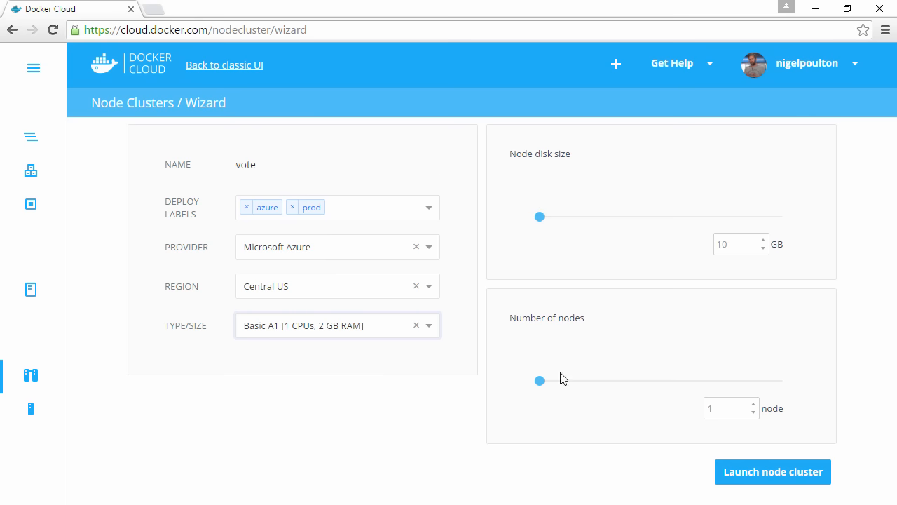
drag(540, 380, 594, 380)
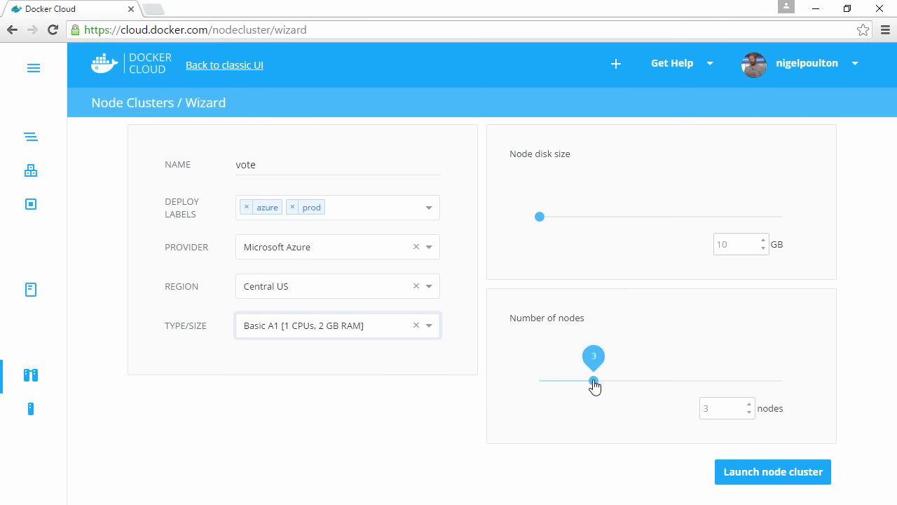
click(772, 471)
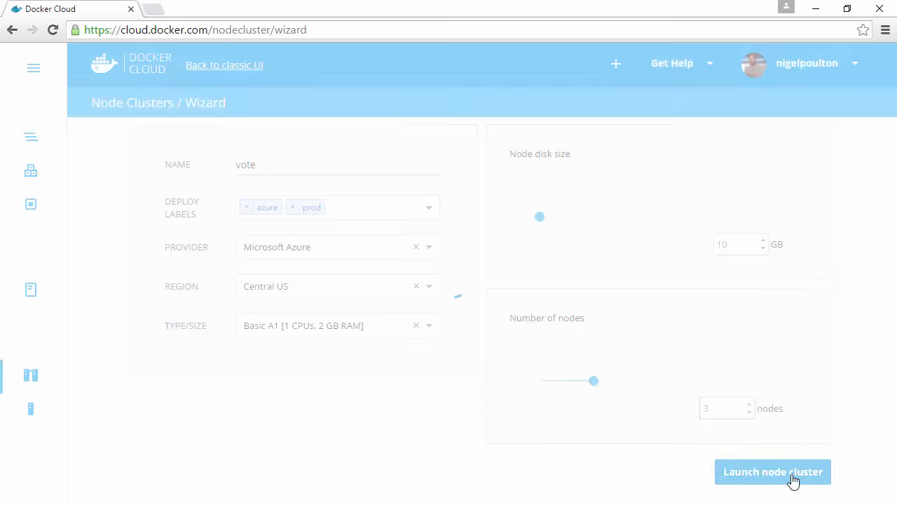
Read the vote cluster's Node Cluster Deploy timeline log down to the VM creation message
click(772, 471)
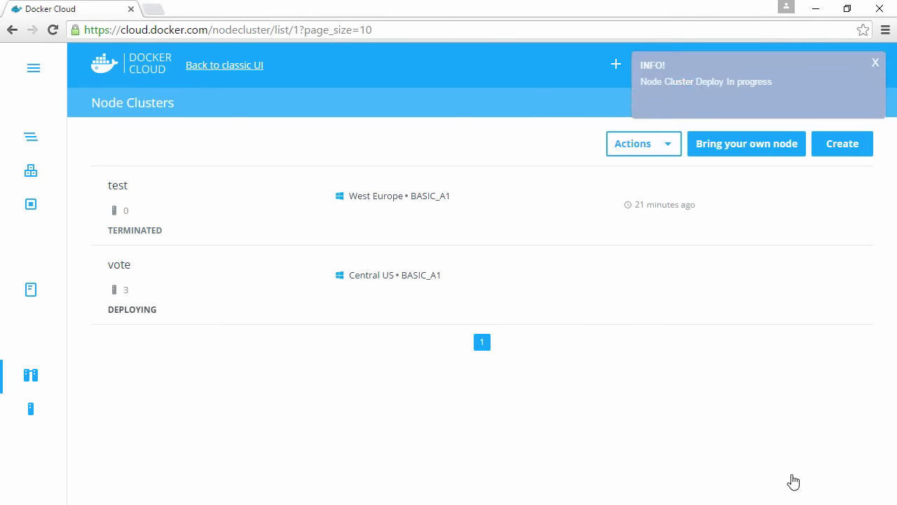
click(119, 264)
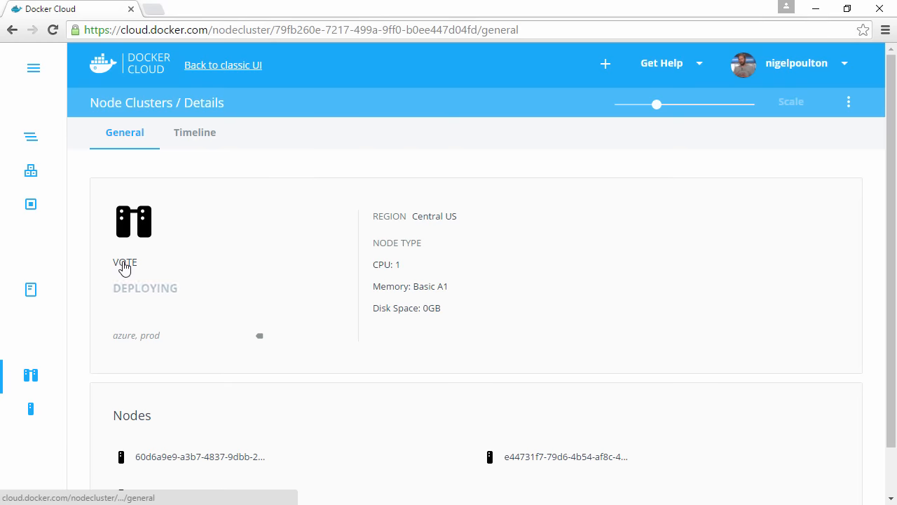
click(195, 133)
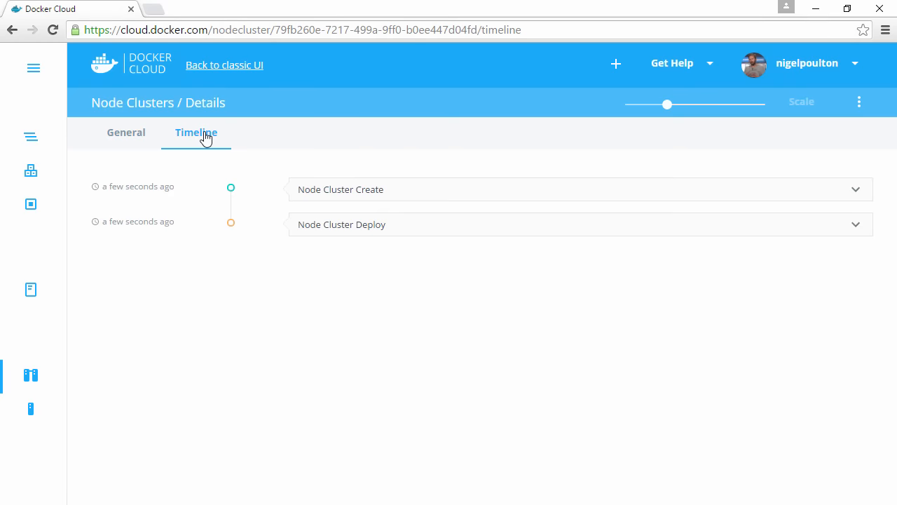
click(855, 225)
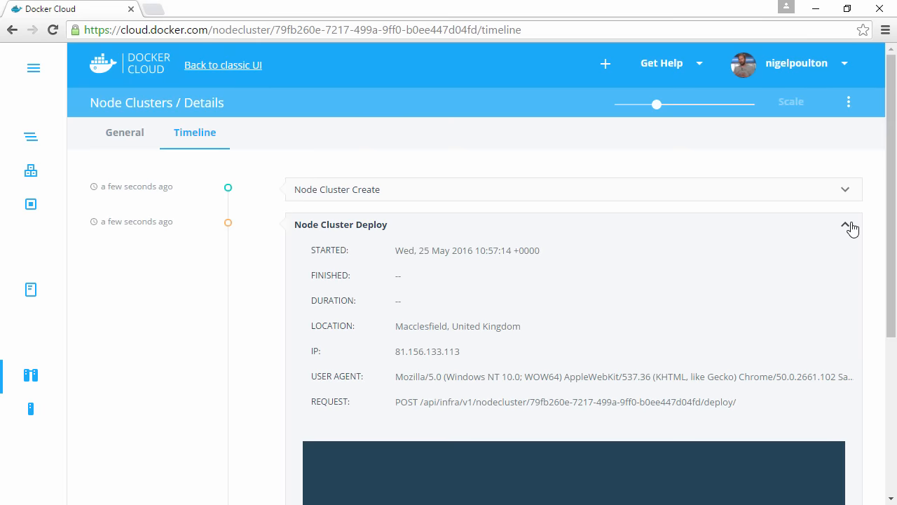
scroll(down, 3)
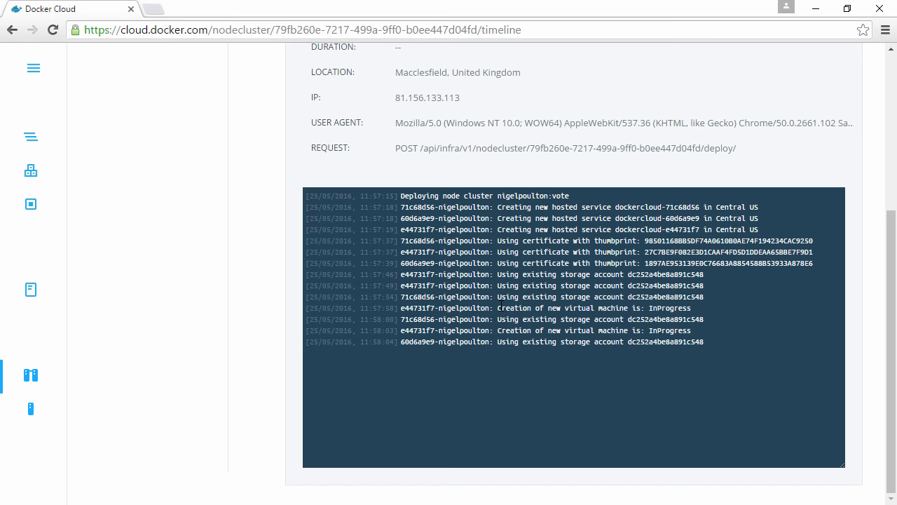
double_click(561, 308)
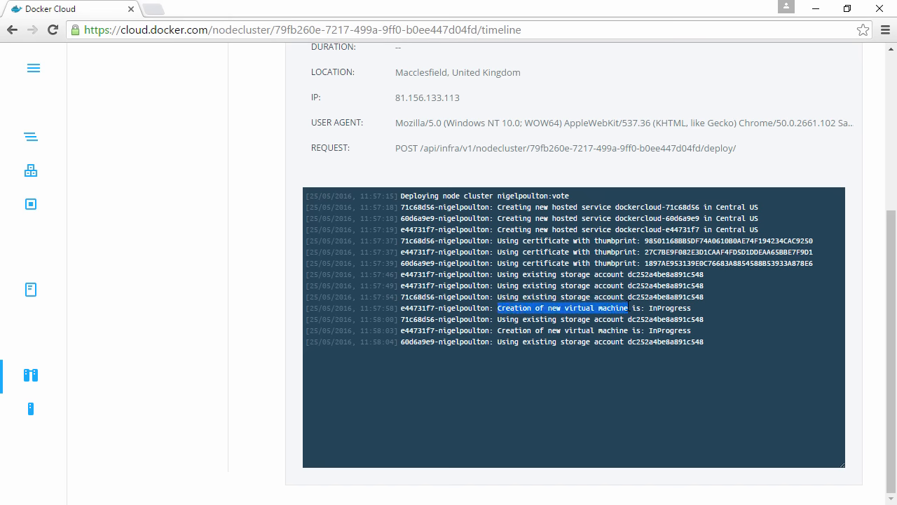
key(ctrl+plus)
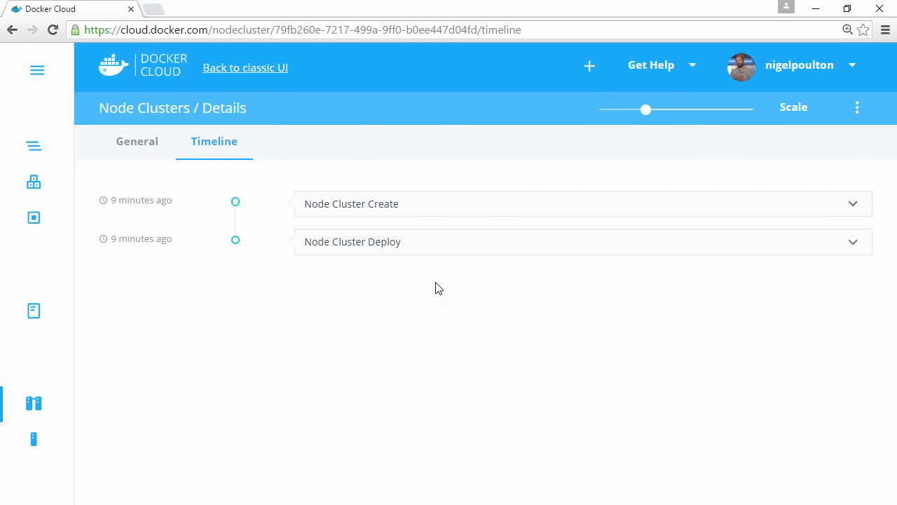
Move the vote cluster's Scale slider to seven nodes, then back to five
drag(646, 109, 707, 109)
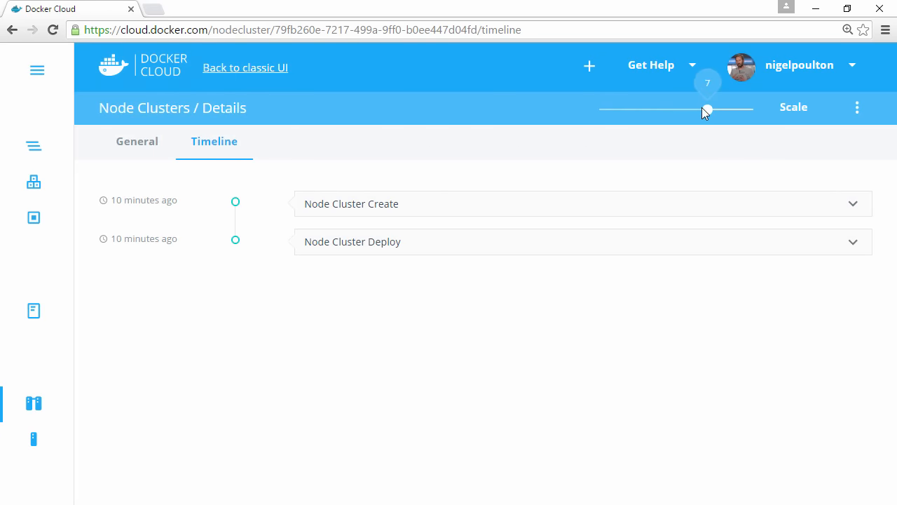
drag(706, 109, 677, 109)
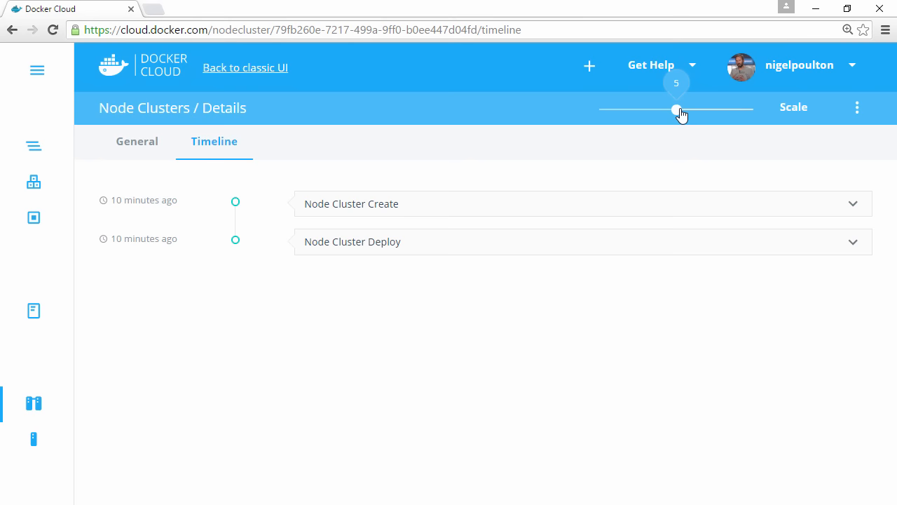
mouse_move(37, 152)
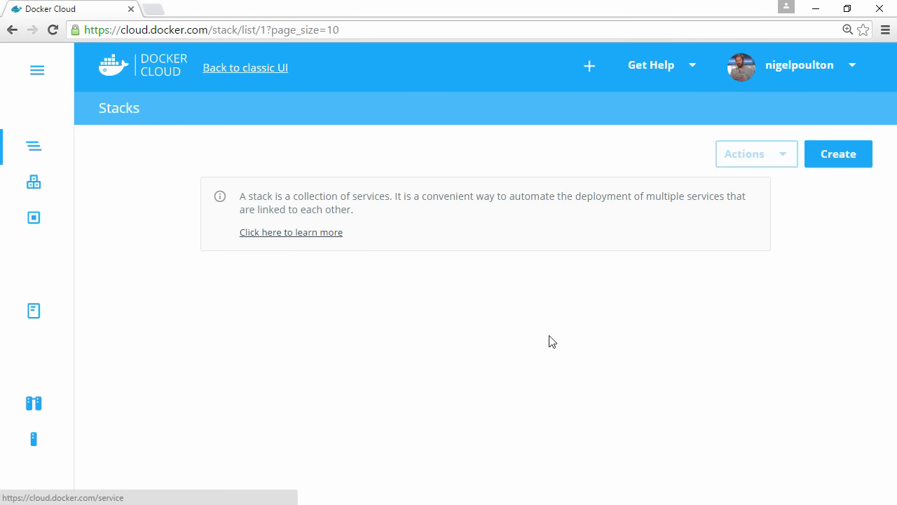
Open the Stacks wizard with a blank stack name and Stackfile
click(837, 154)
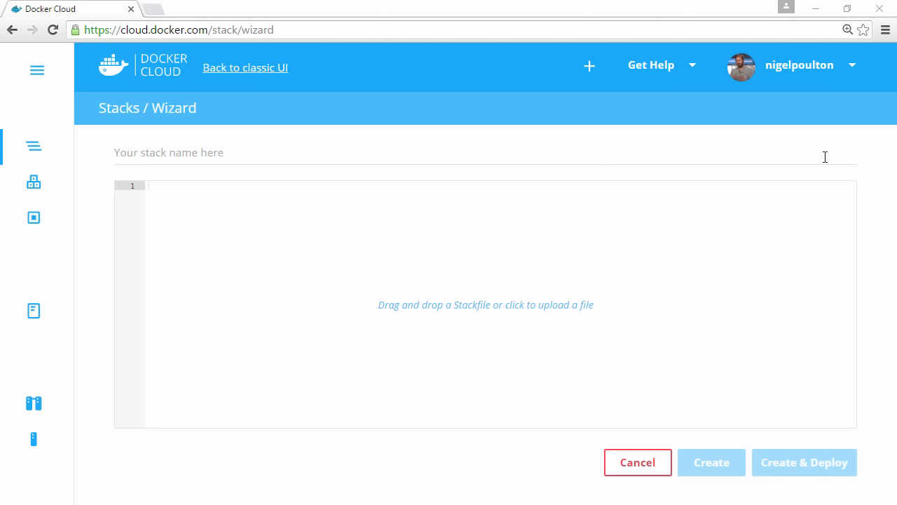
mouse_move(704, 155)
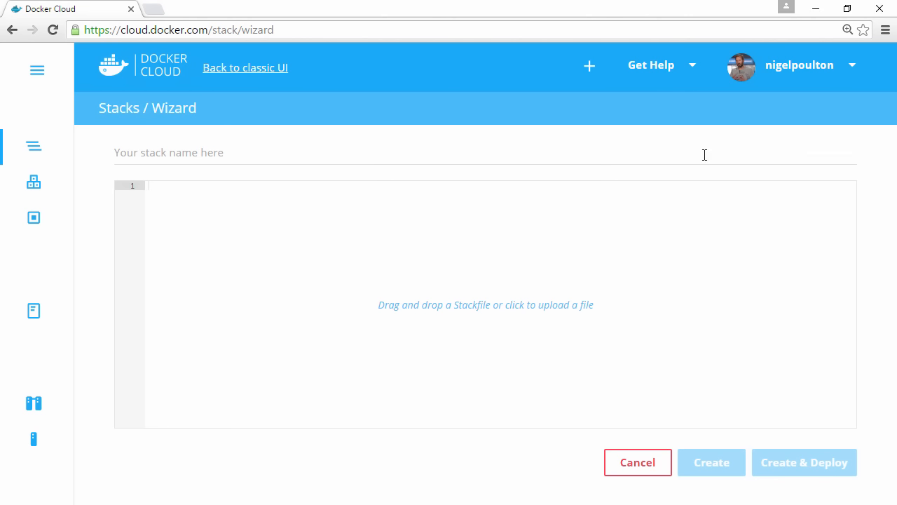
Name the stack 'voting-app' and enter its stackfile, beginning with the votinglb service
text(voting-a)
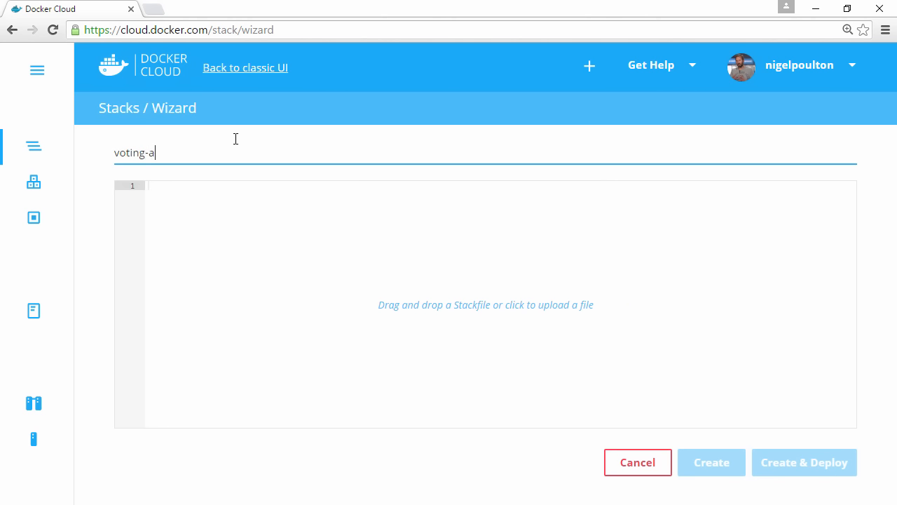
text(pp)
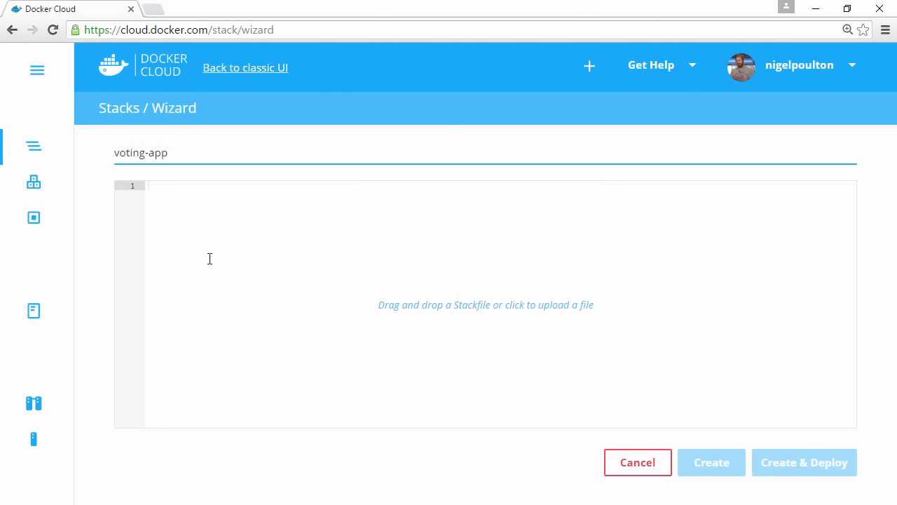
text(votinglb:)
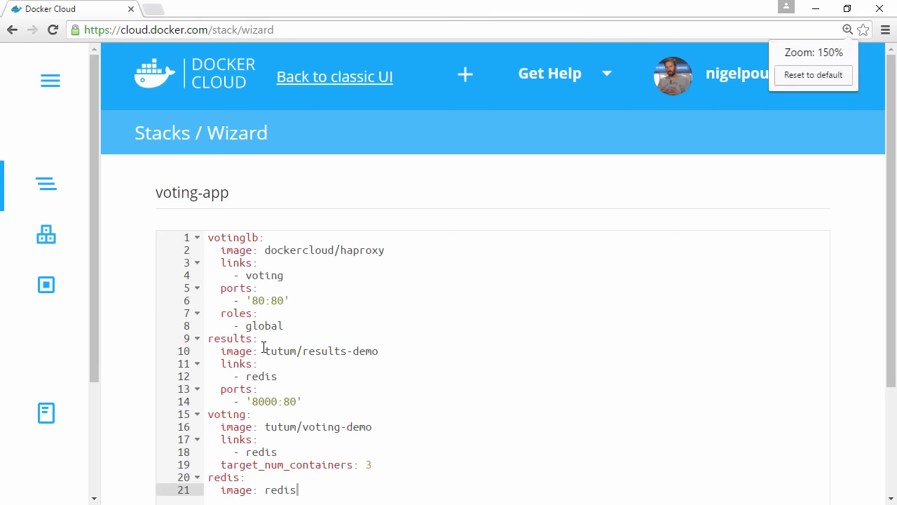
scroll(down, 3)
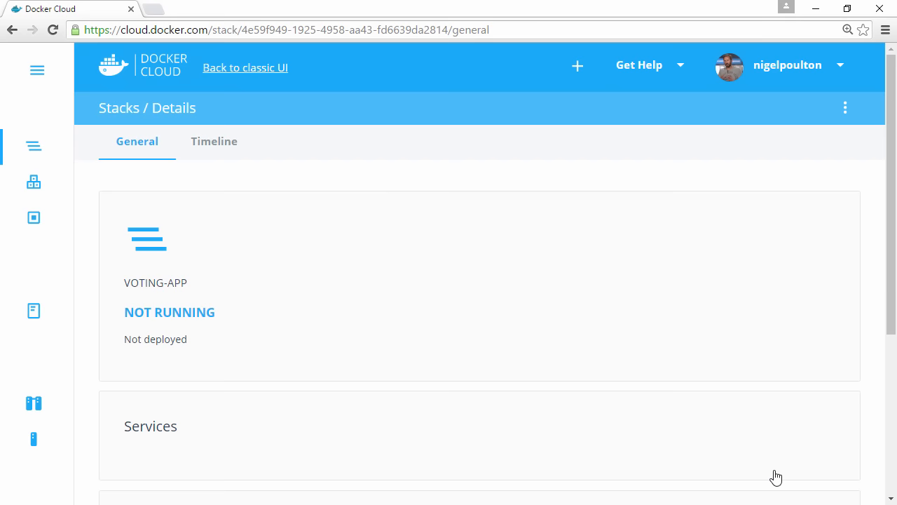
Check the Stack Start timeline event, then watch the stack go from STARTING to running
click(214, 141)
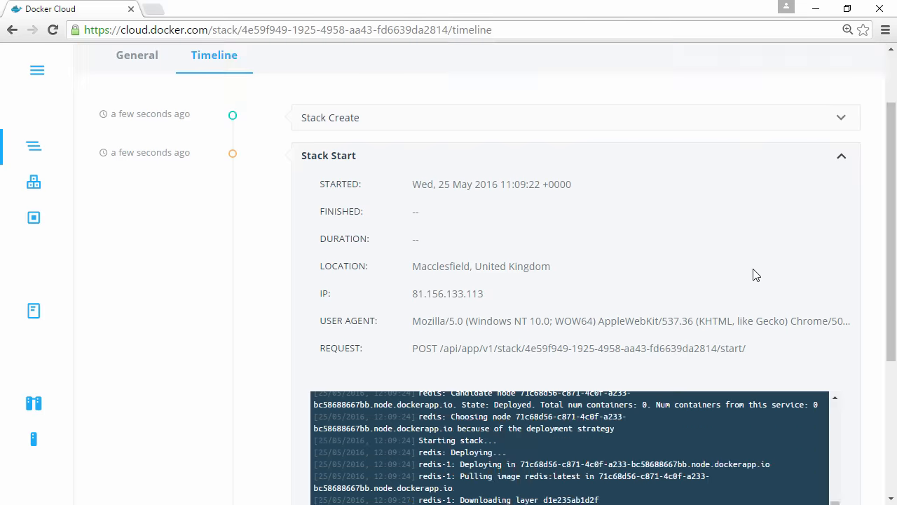
scroll(down, 3)
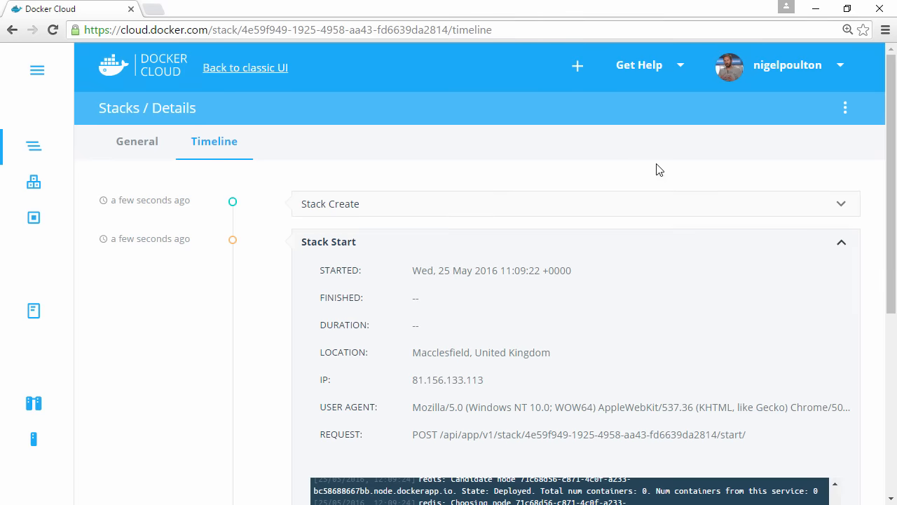
click(137, 141)
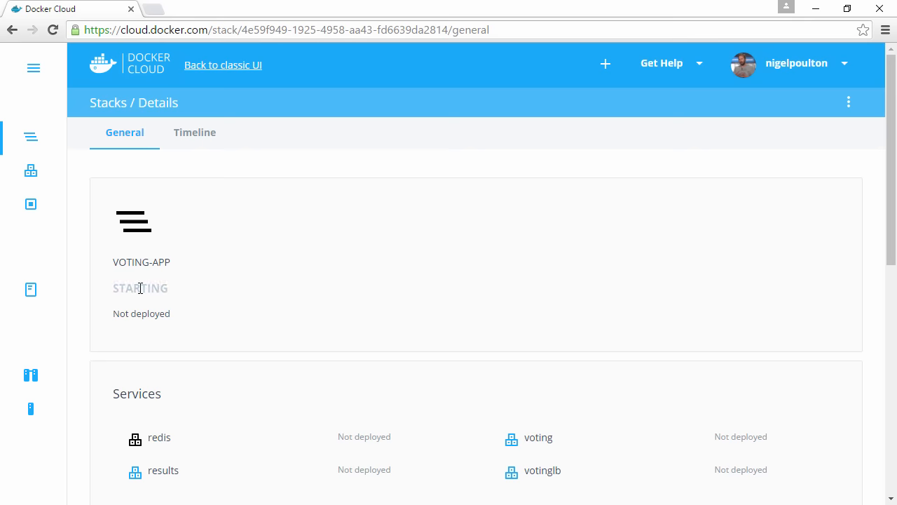
double_click(140, 288)
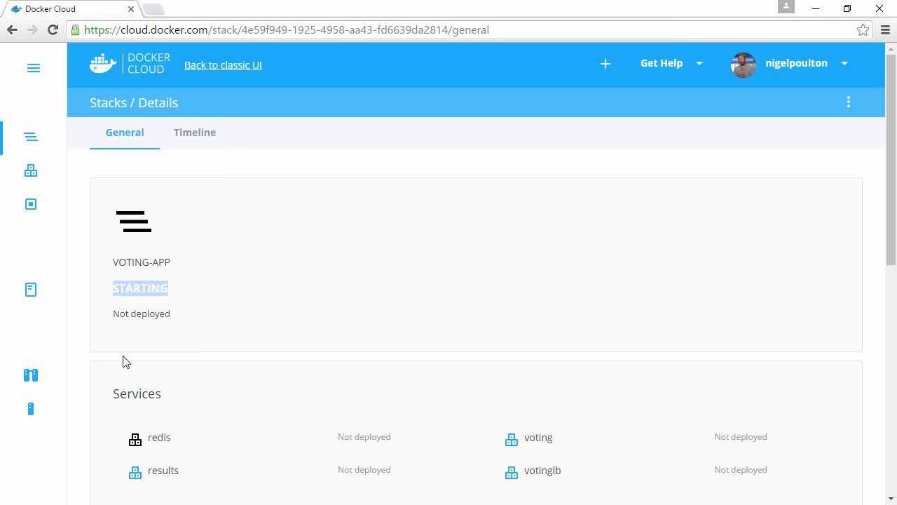
scroll(down, 3)
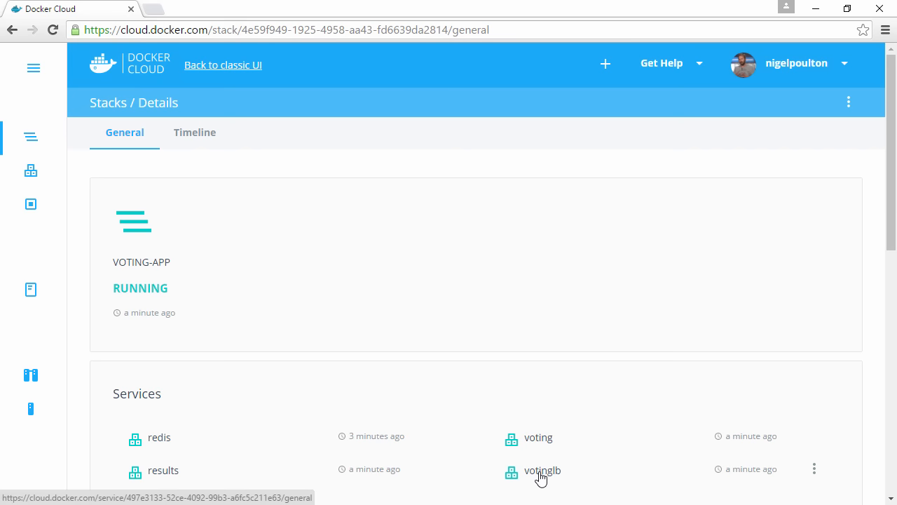
scroll(down, 3)
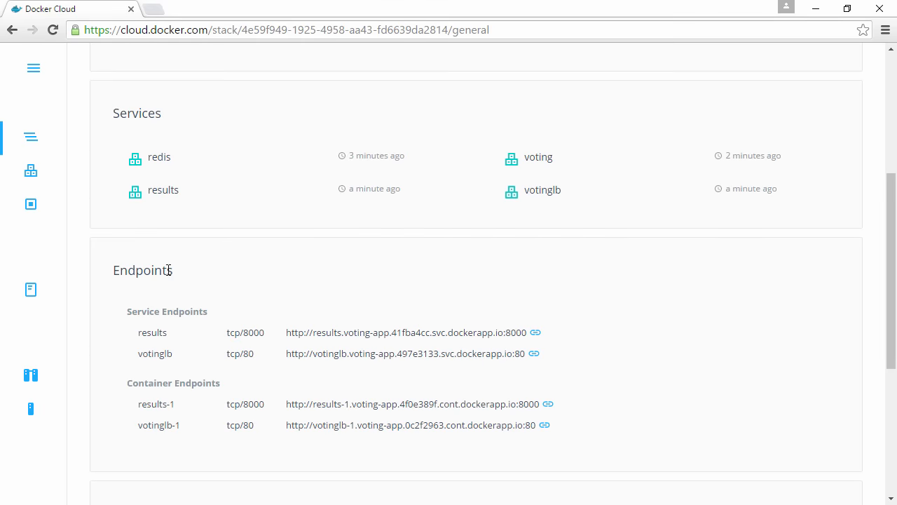
Open the votinglb endpoint and reload Cats VS Dogs to see different voting containers respond
double_click(143, 270)
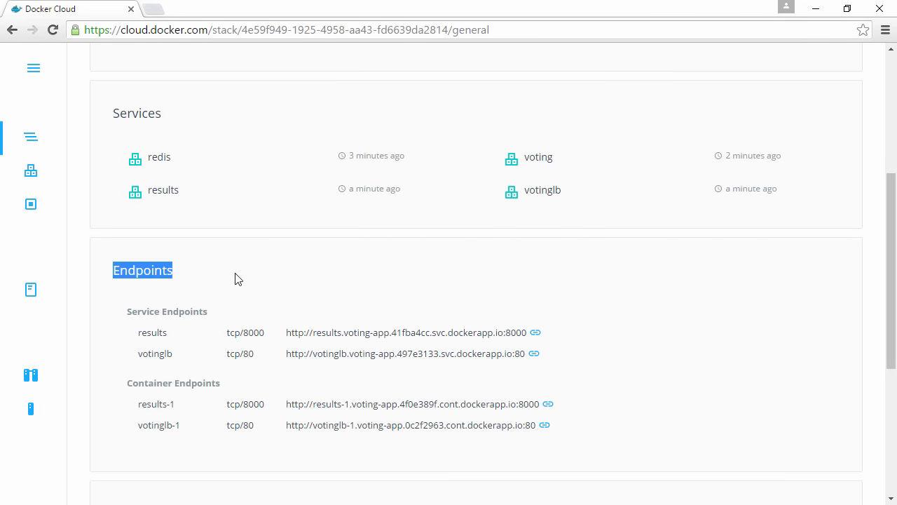
mouse_move(534, 353)
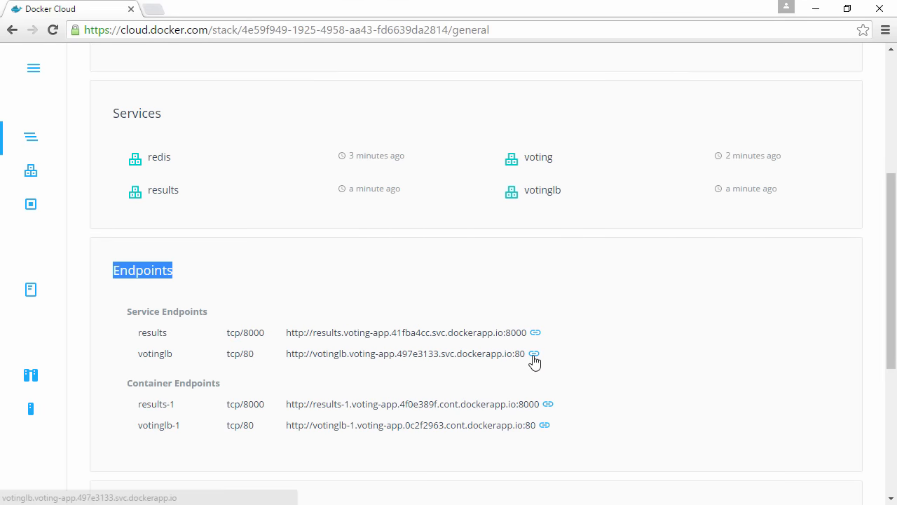
click(534, 353)
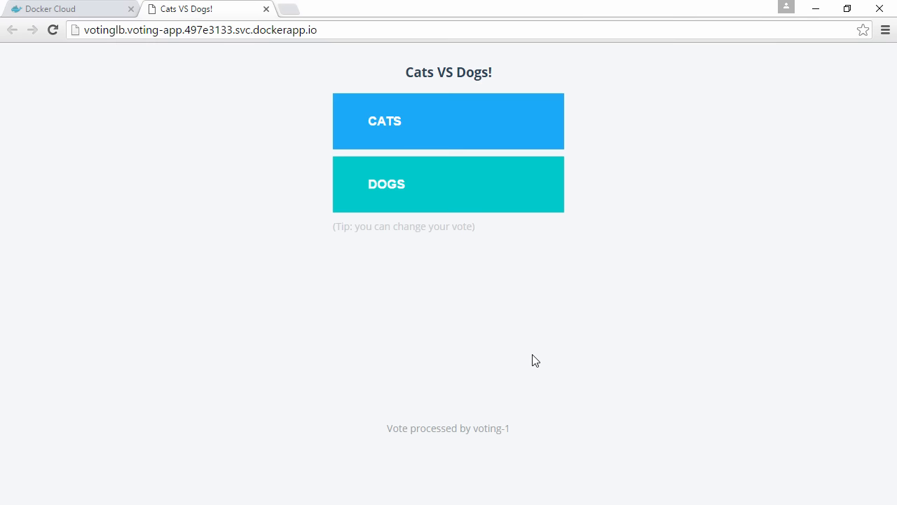
mouse_move(507, 374)
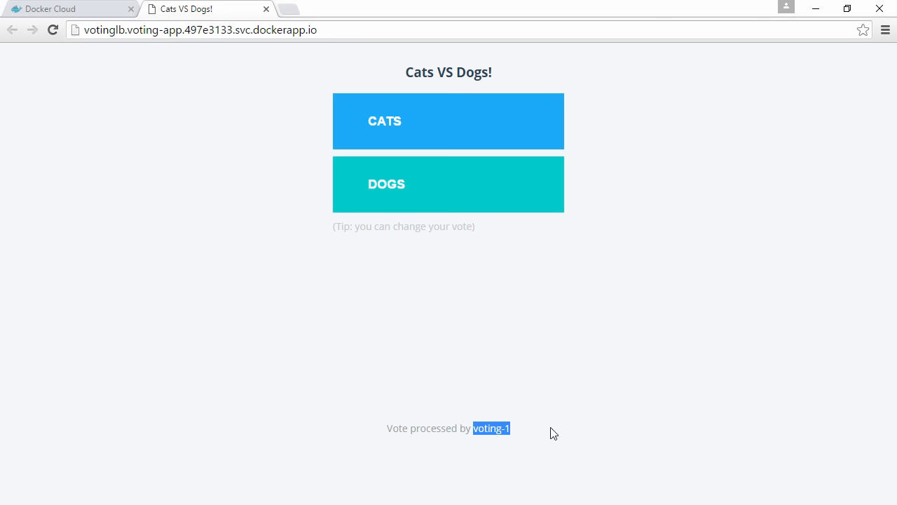
click(52, 30)
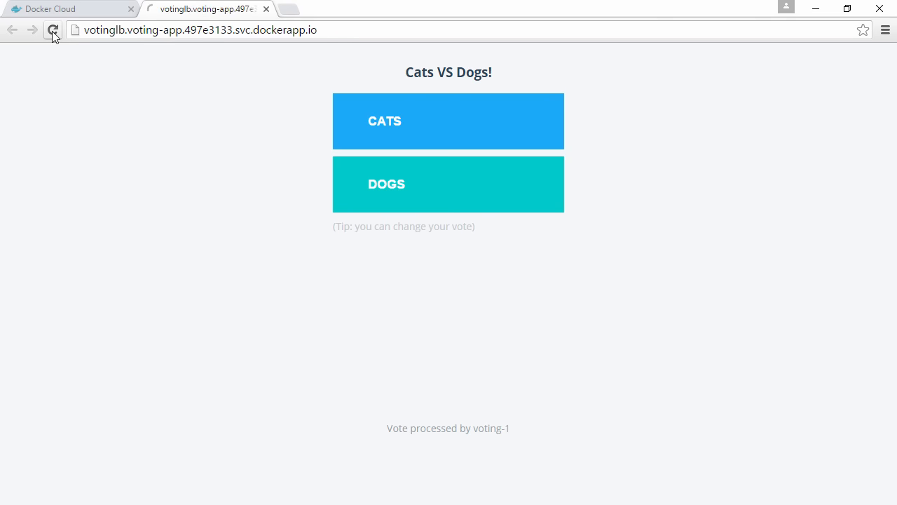
click(53, 30)
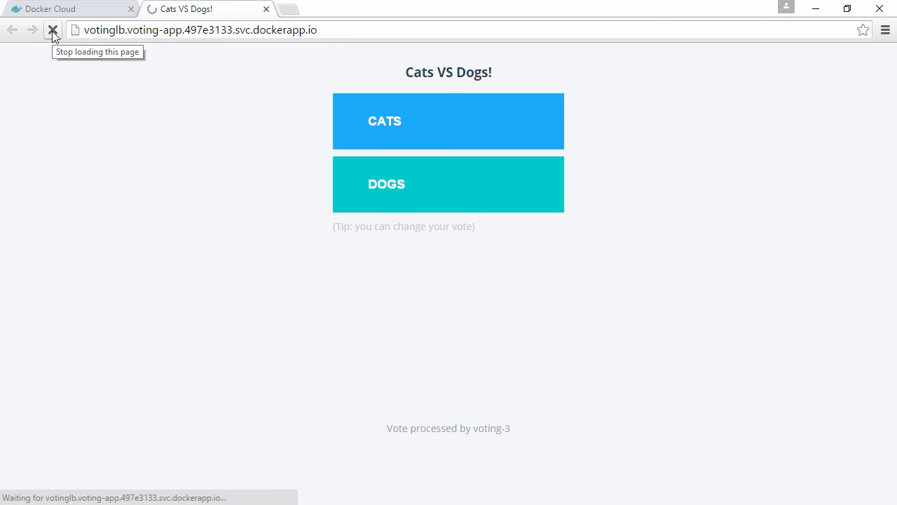
click(53, 30)
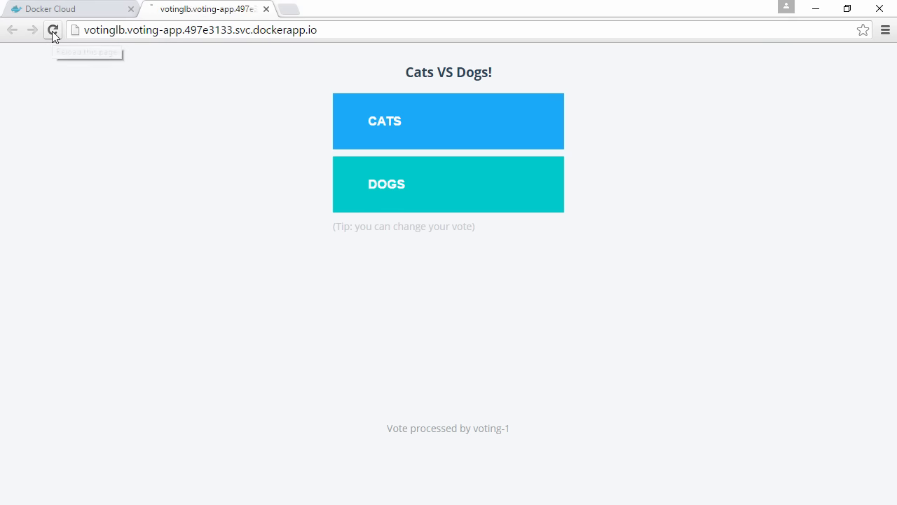
click(53, 30)
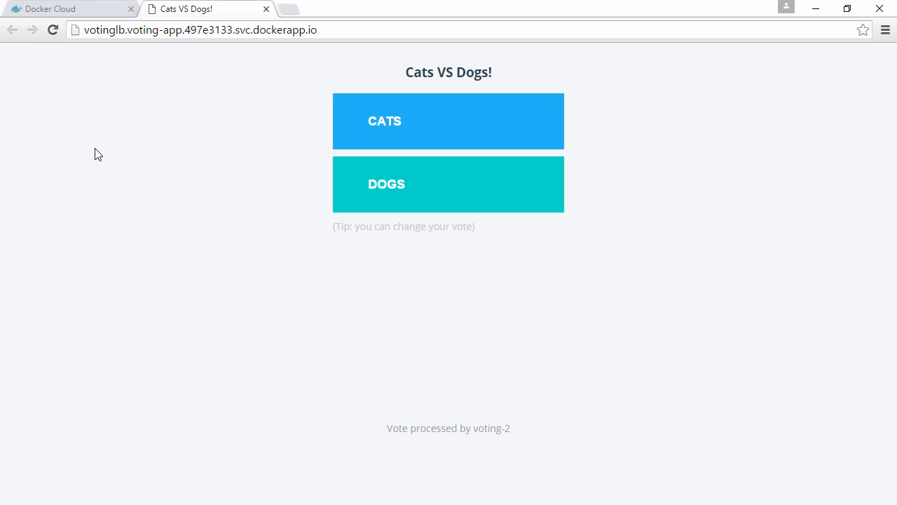
click(66, 9)
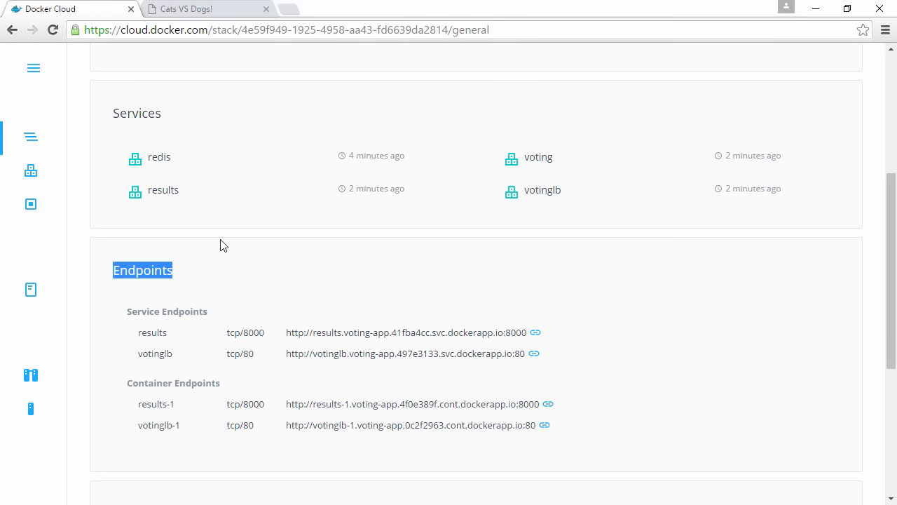
Scroll past the Stackfile and open the voting service from the Services list
scroll(down, 3)
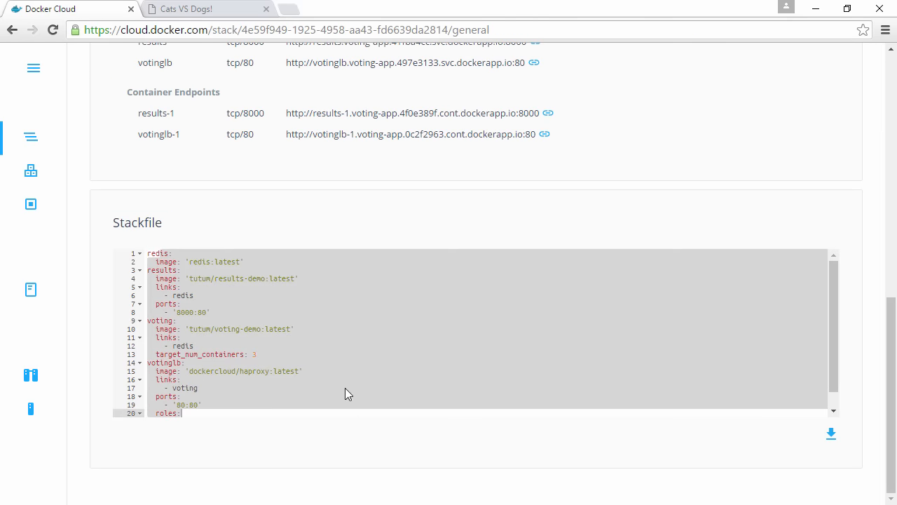
click(30, 171)
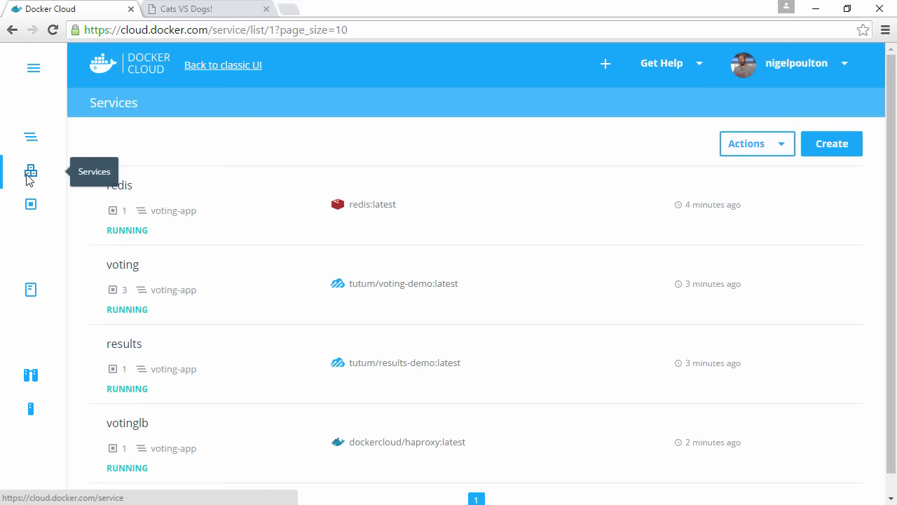
mouse_move(127, 295)
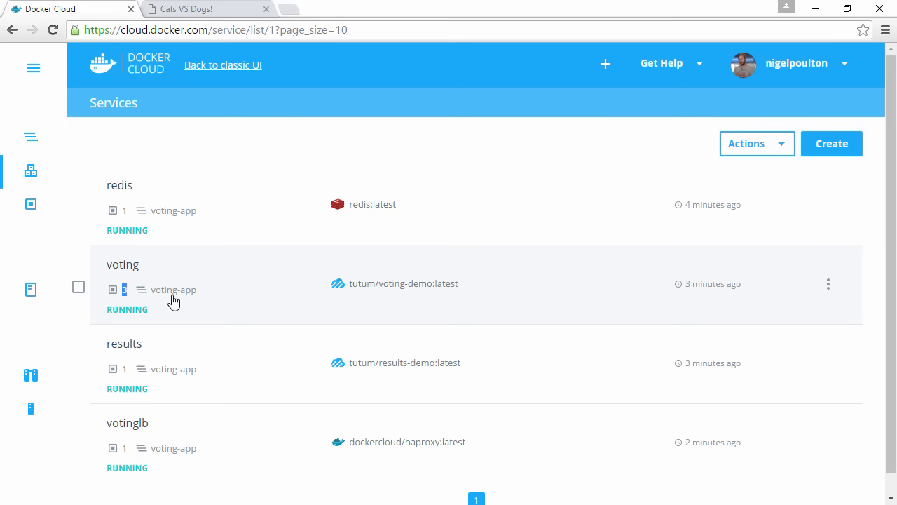
mouse_move(123, 265)
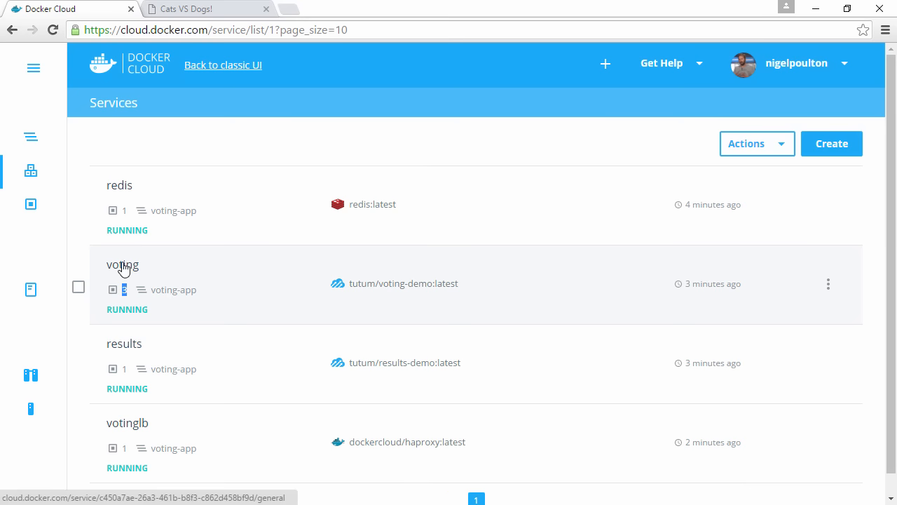
click(123, 265)
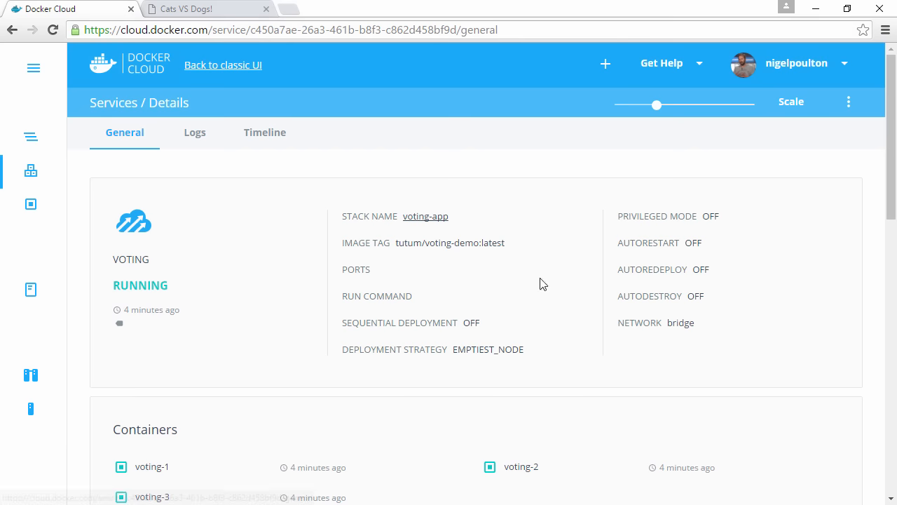
Set the voting service's Scale slider to 6 containers and apply it
drag(656, 105, 699, 105)
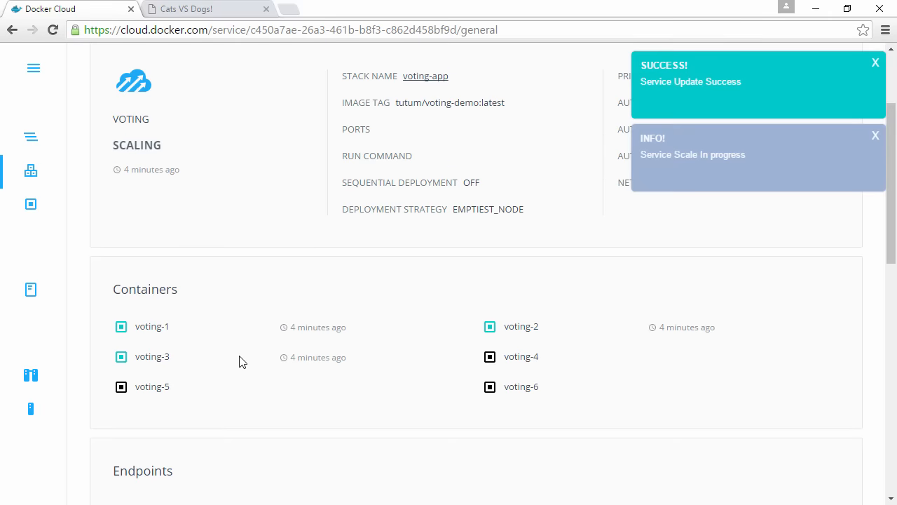
click(875, 62)
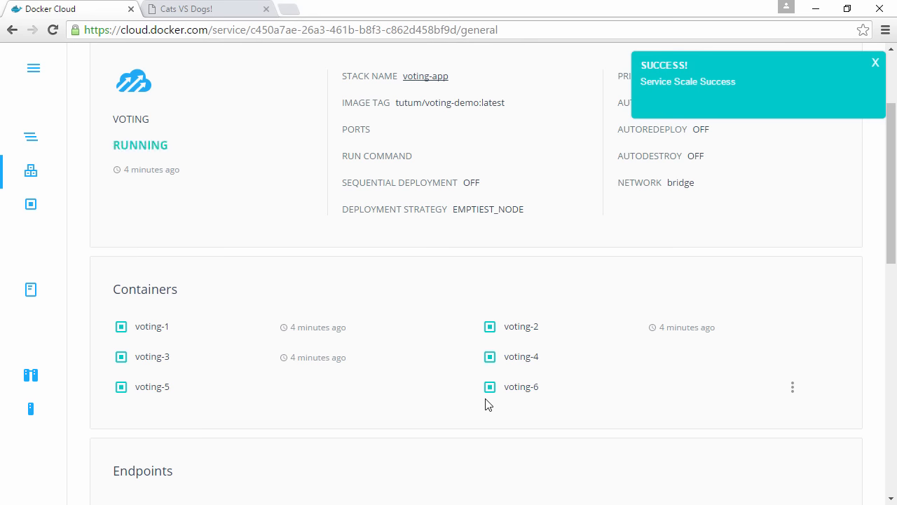
Reload the Cats VS Dogs page repeatedly until votes show as processed by voting-5
click(207, 8)
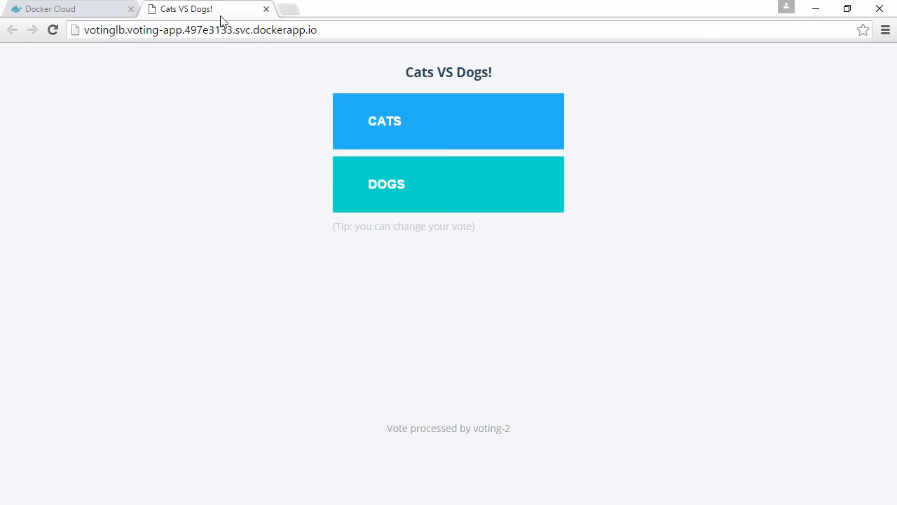
click(53, 30)
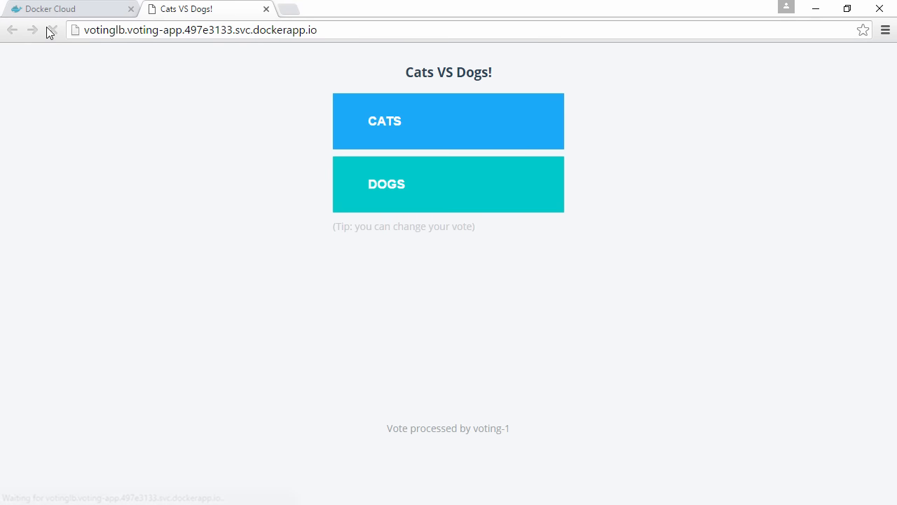
click(52, 29)
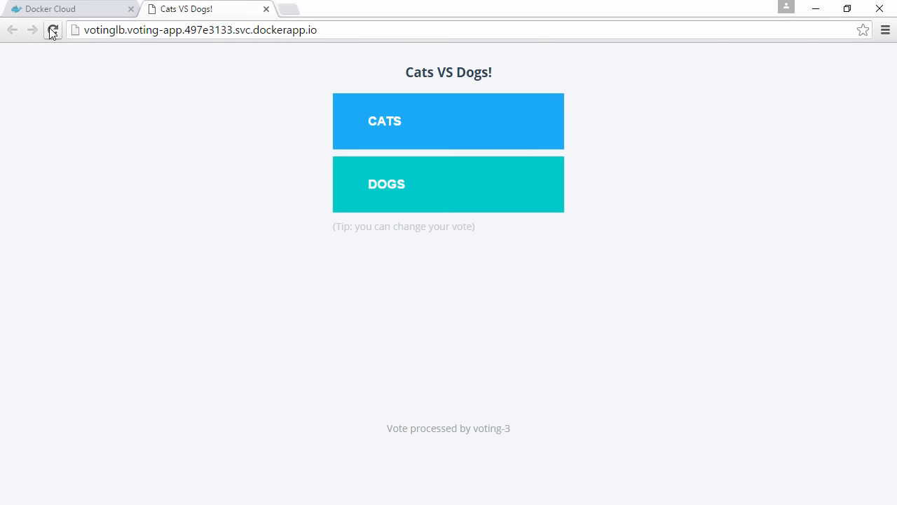
click(53, 30)
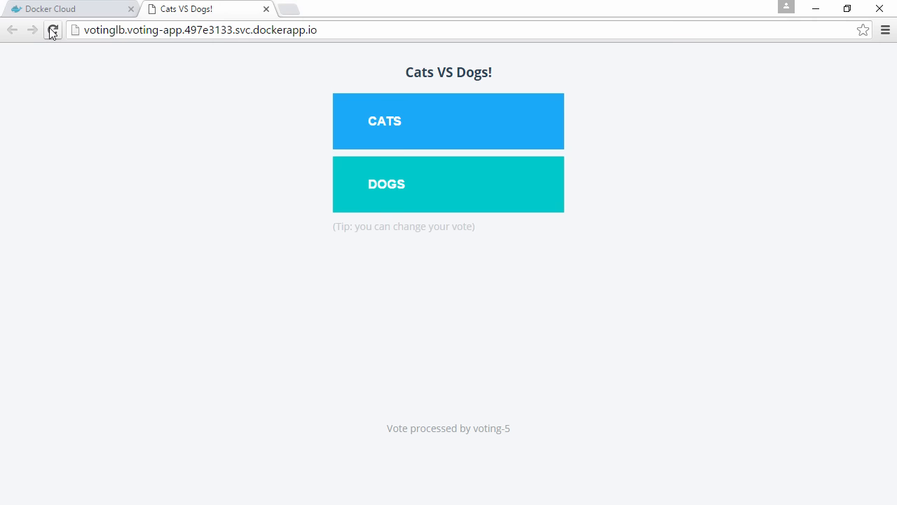
double_click(491, 427)
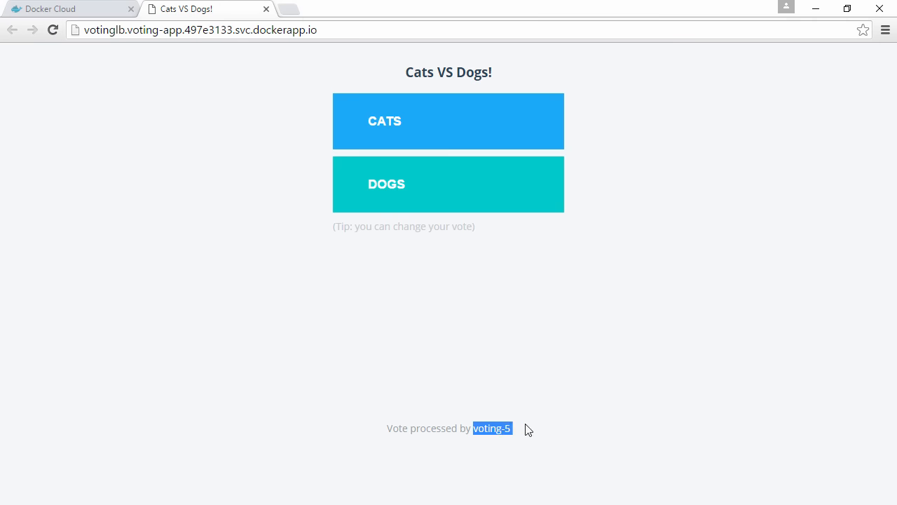